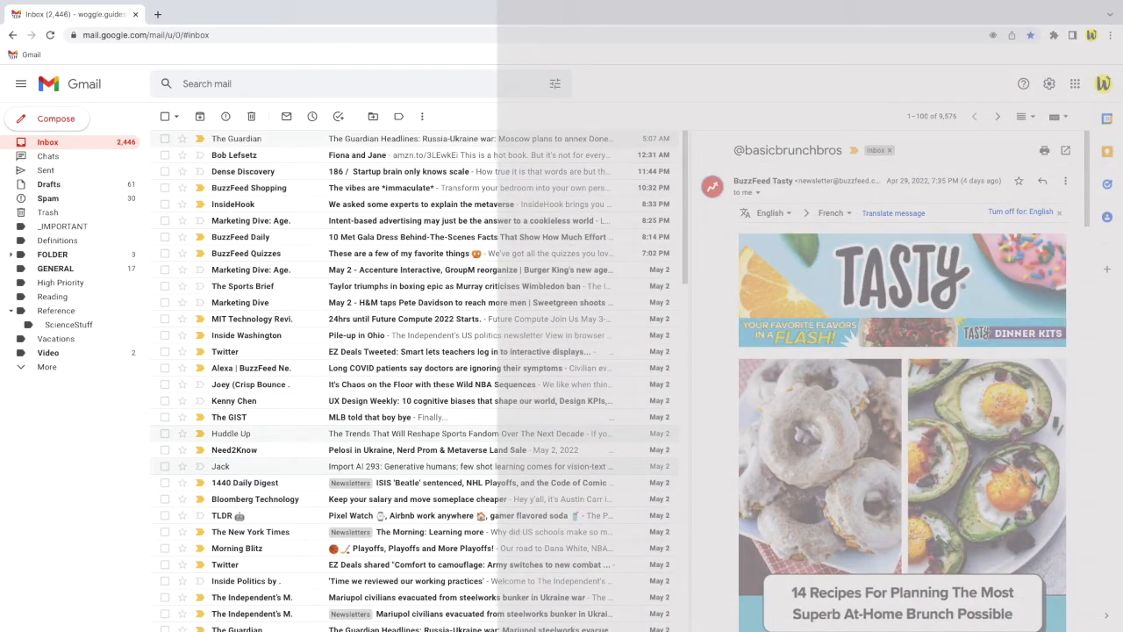
Open the full Gmail Settings page on General through the gear's 'See all settings'.
{"action": "type", "text": "1. Add the fo"}
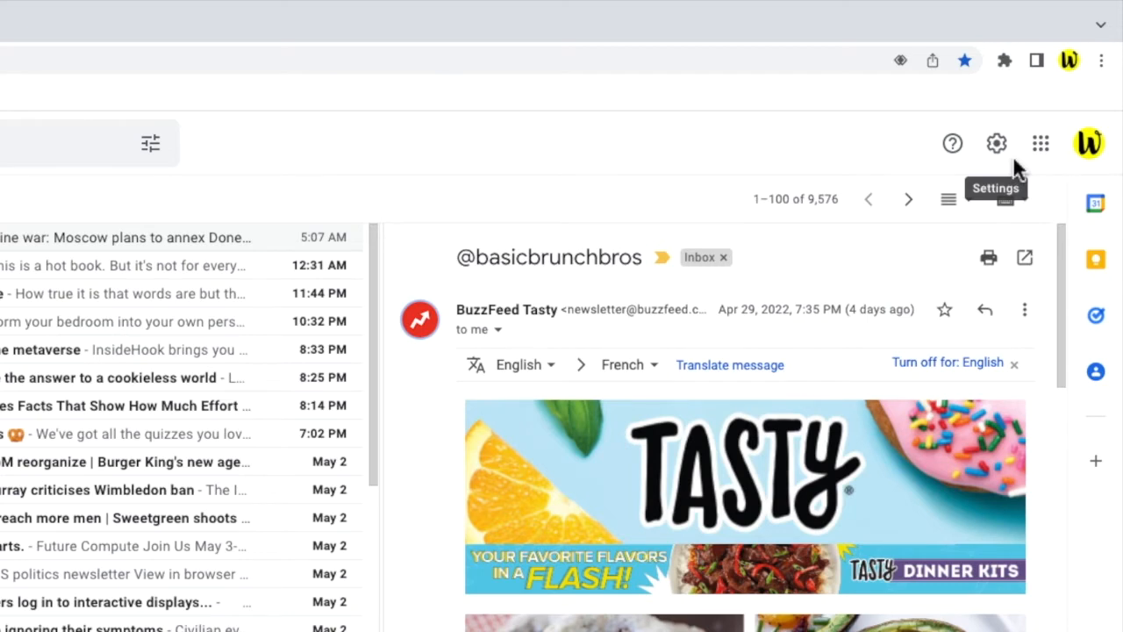
{"action": "left_click", "coordinate": [996, 144]}
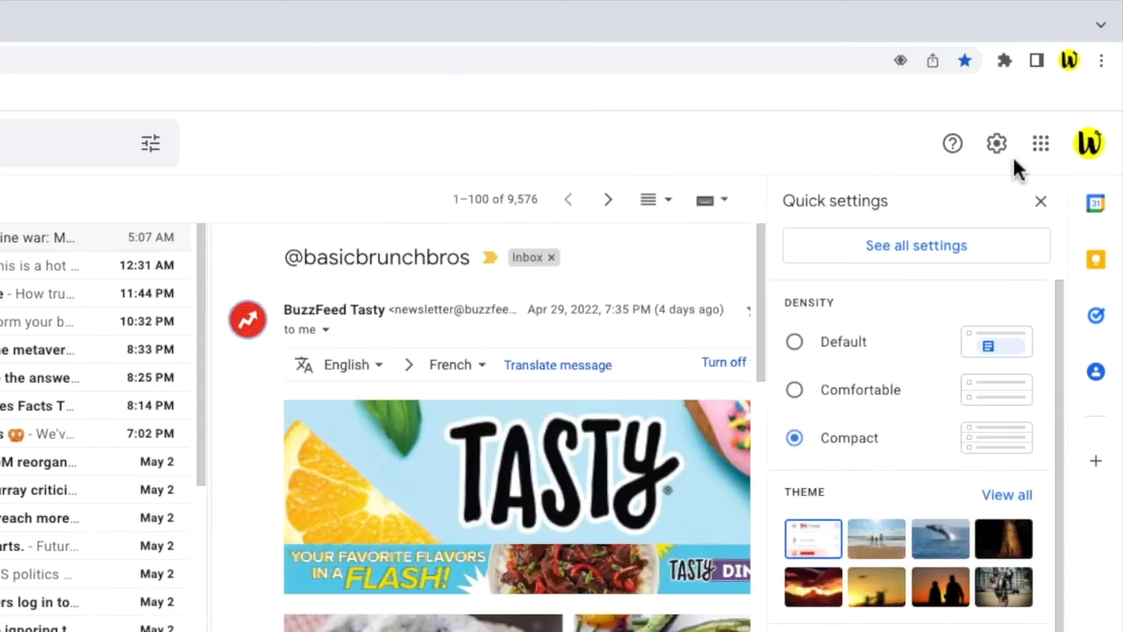
{"action": "mouse_move", "coordinate": [996, 143]}
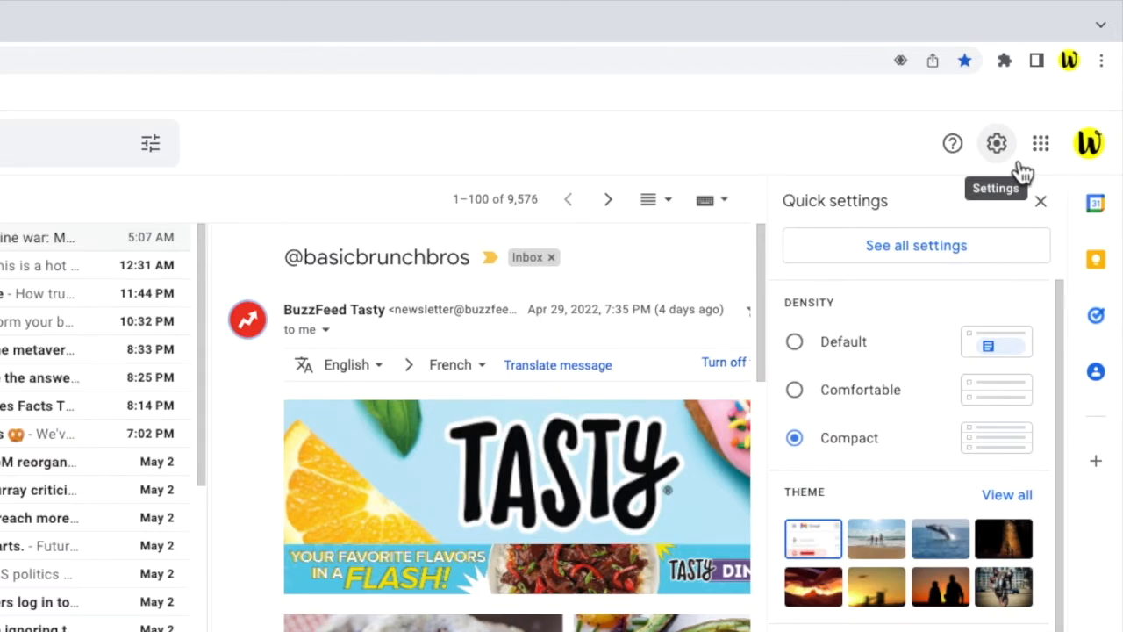
{"action": "mouse_move", "coordinate": [1018, 250]}
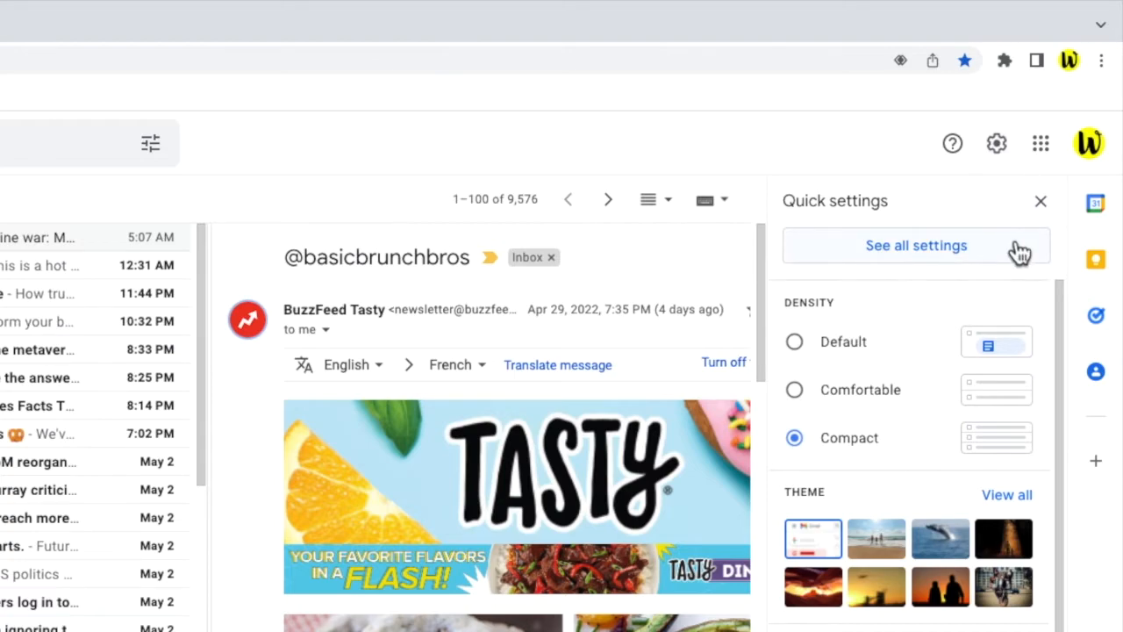
{"action": "left_click", "coordinate": [916, 246]}
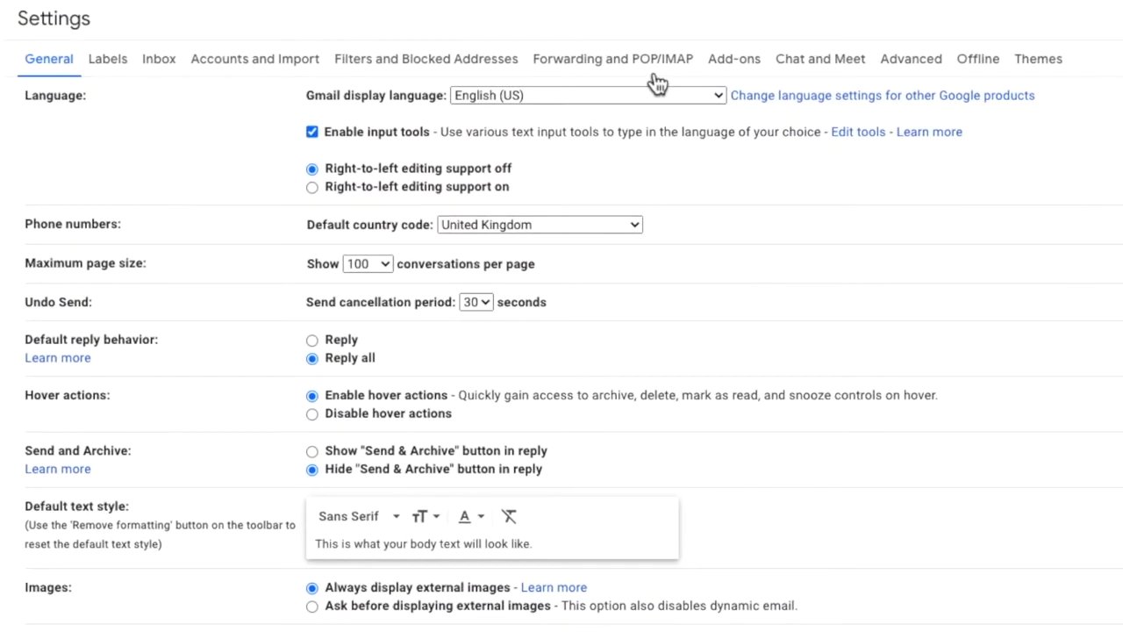
Switch Settings to the Forwarding and POP/IMAP tab.
{"action": "left_click", "coordinate": [616, 59]}
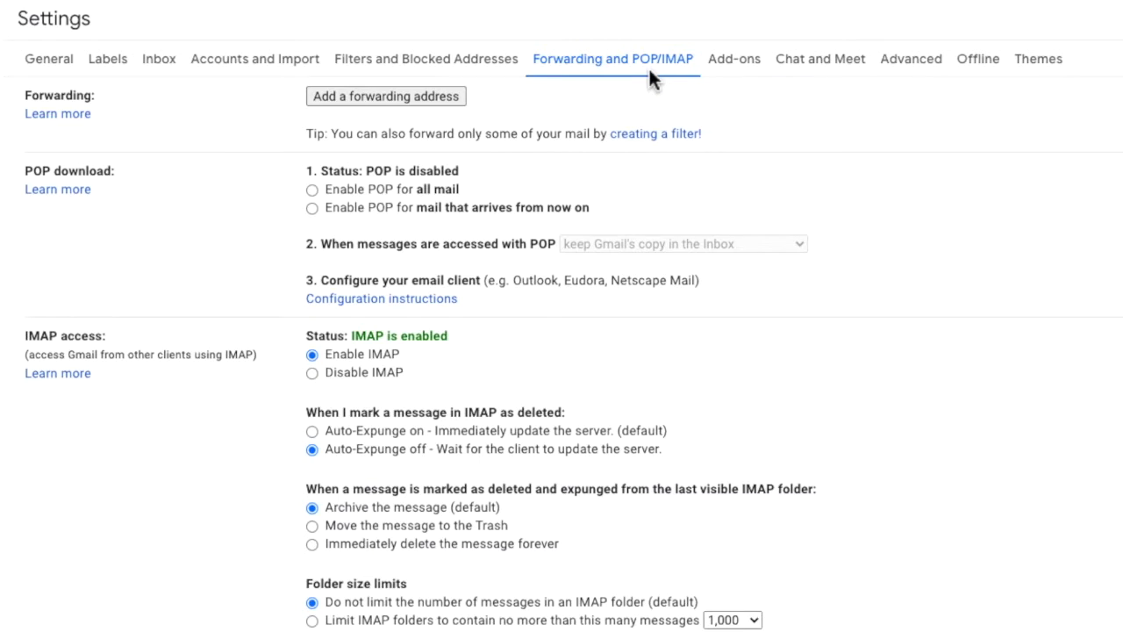
{"action": "mouse_move", "coordinate": [402, 134]}
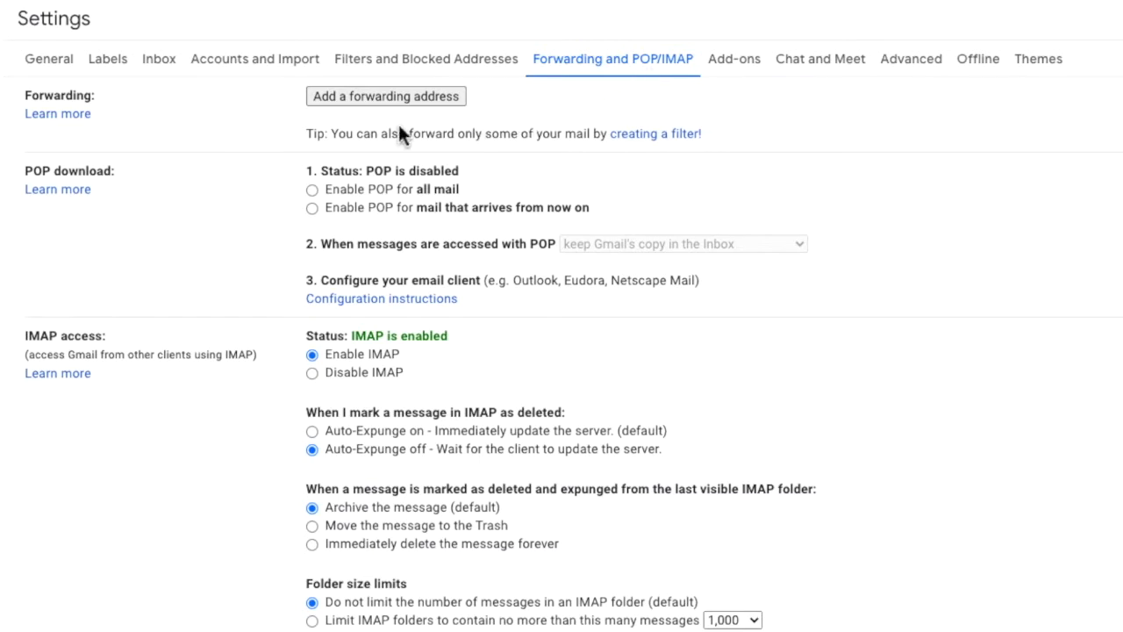
{"action": "mouse_move", "coordinate": [251, 118]}
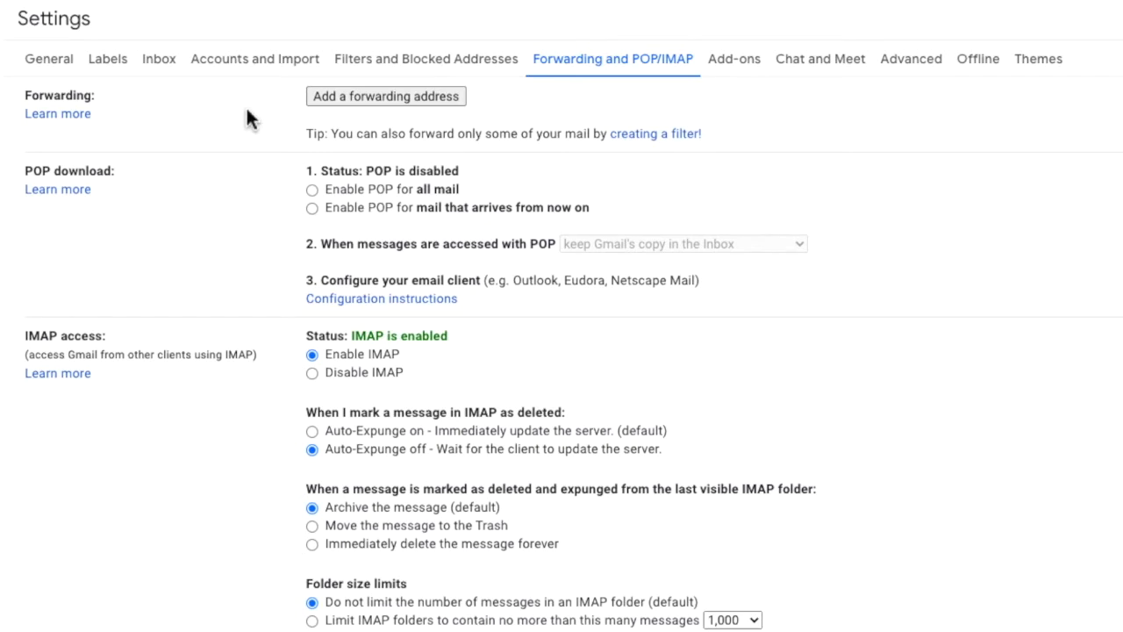
{"action": "mouse_move", "coordinate": [270, 122]}
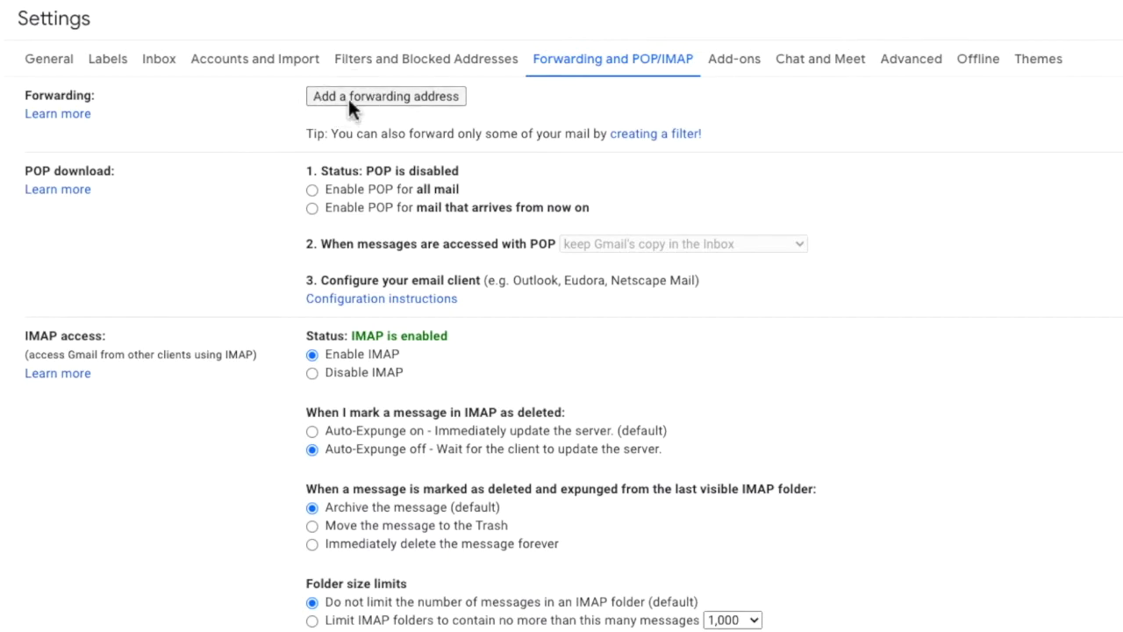
{"action": "left_click", "coordinate": [385, 96]}
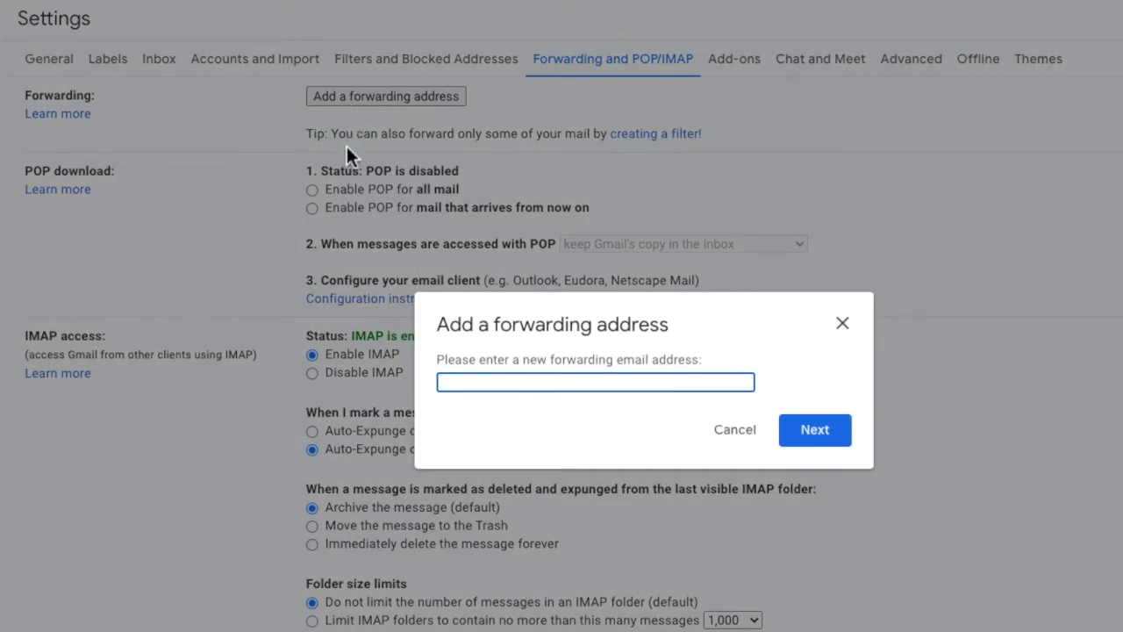
{"action": "mouse_move", "coordinate": [613, 443]}
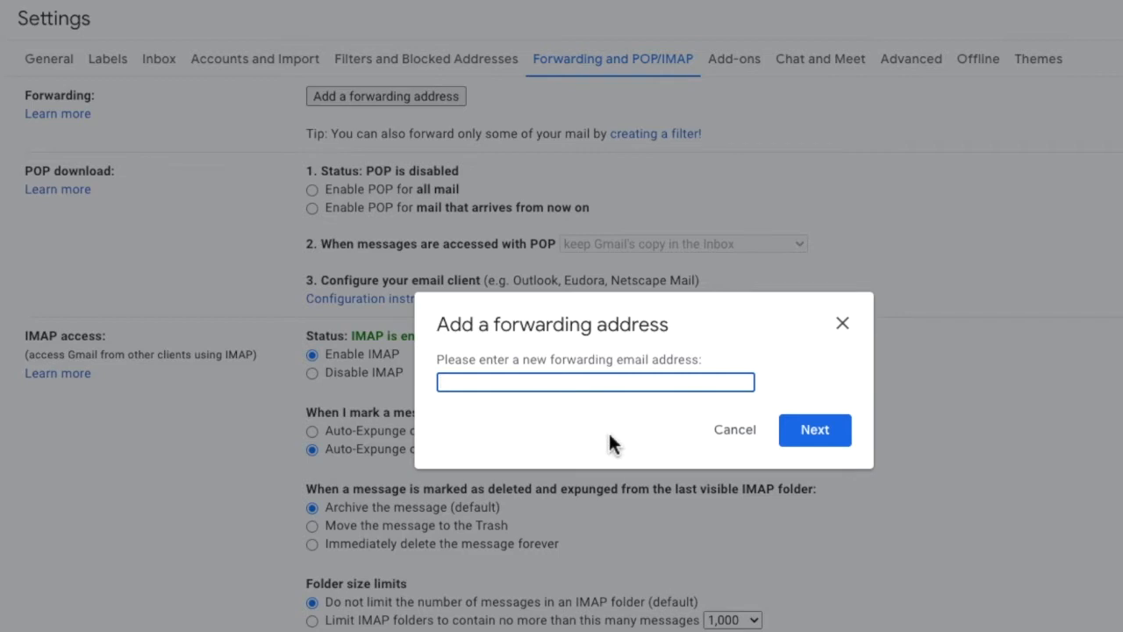
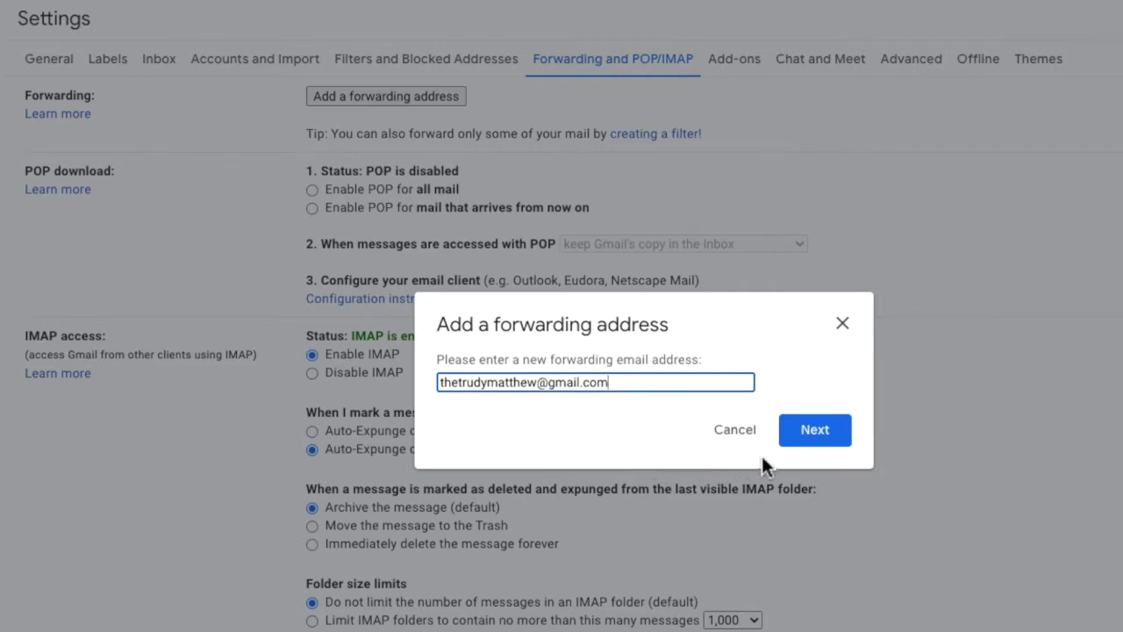
{"action": "left_click", "coordinate": [814, 430]}
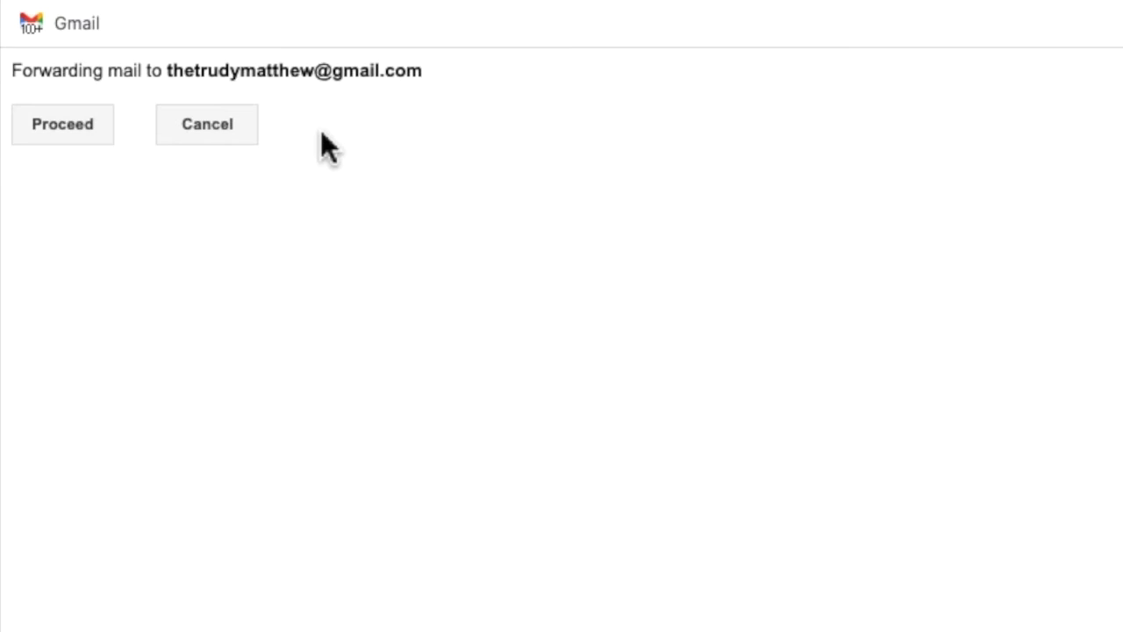
{"action": "left_click", "coordinate": [62, 124]}
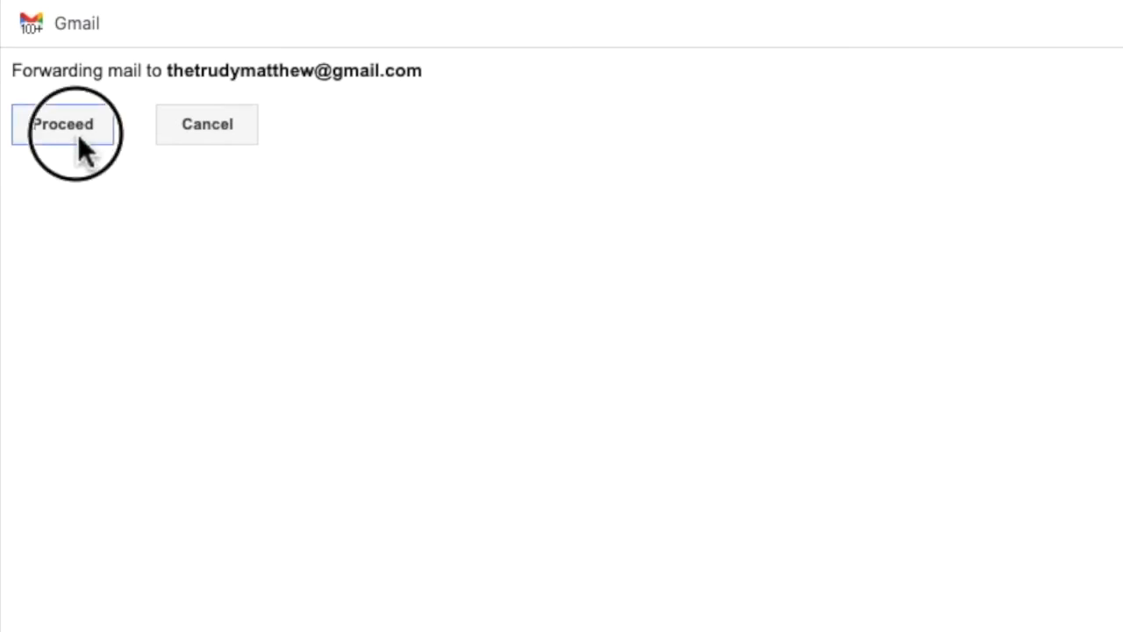
{"action": "left_click", "coordinate": [63, 124]}
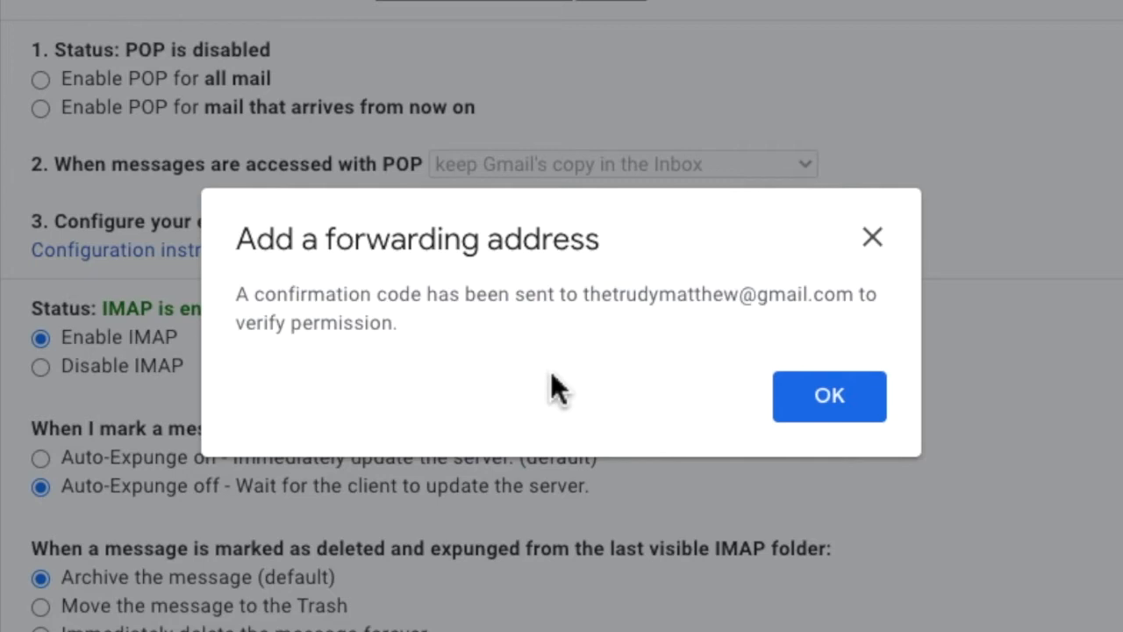
{"action": "mouse_move", "coordinate": [811, 438]}
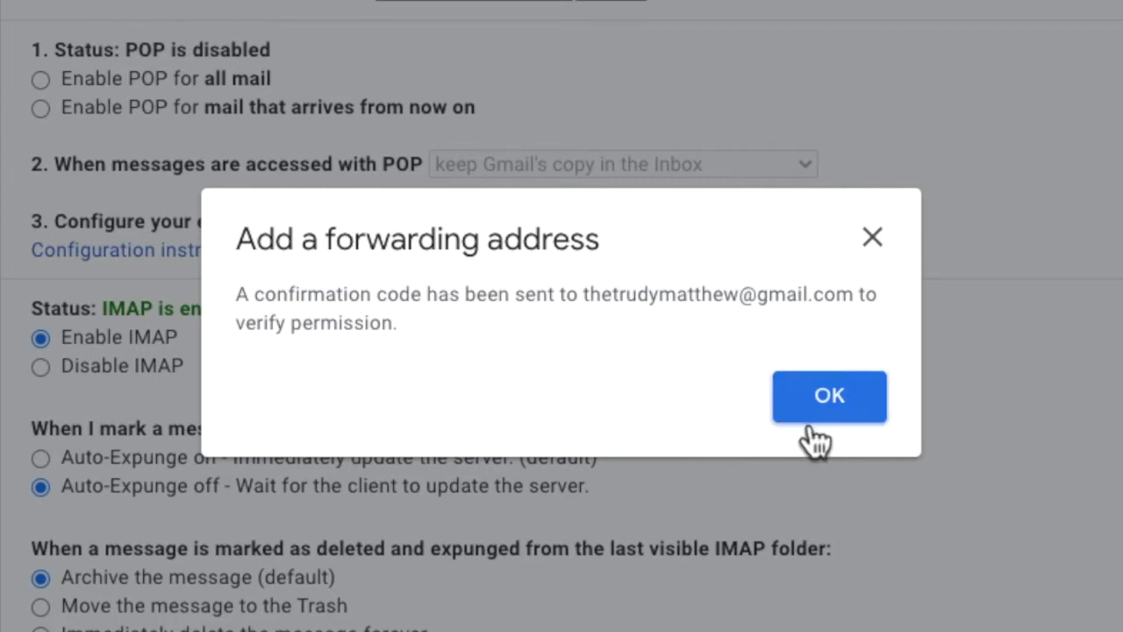
{"action": "left_click", "coordinate": [830, 396]}
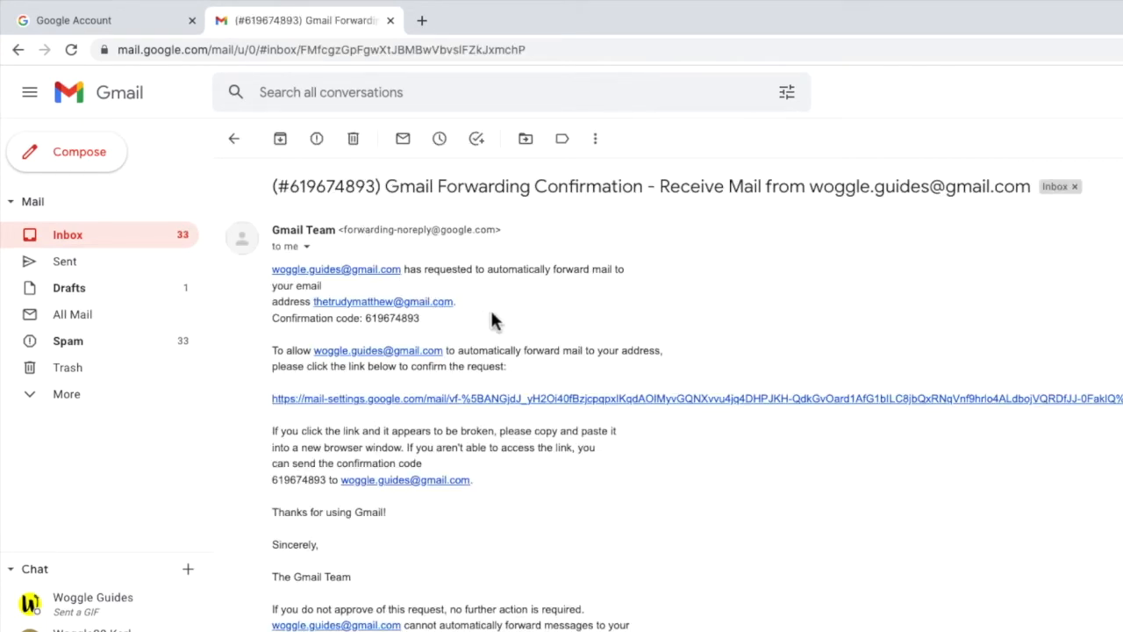
{"action": "mouse_move", "coordinate": [451, 375]}
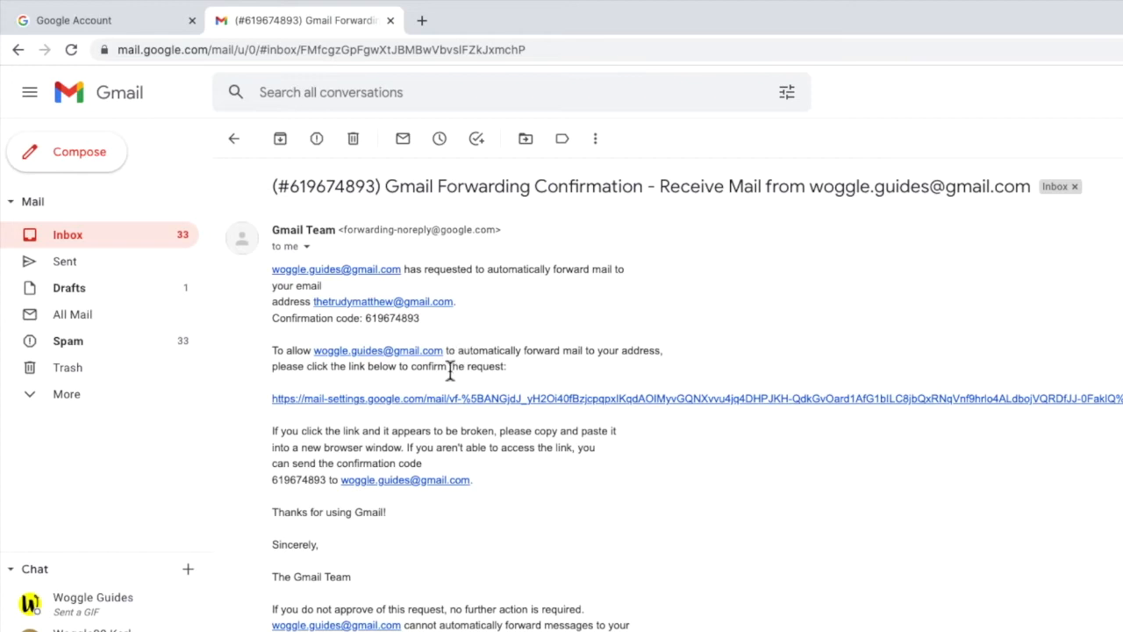
{"action": "mouse_move", "coordinate": [459, 410]}
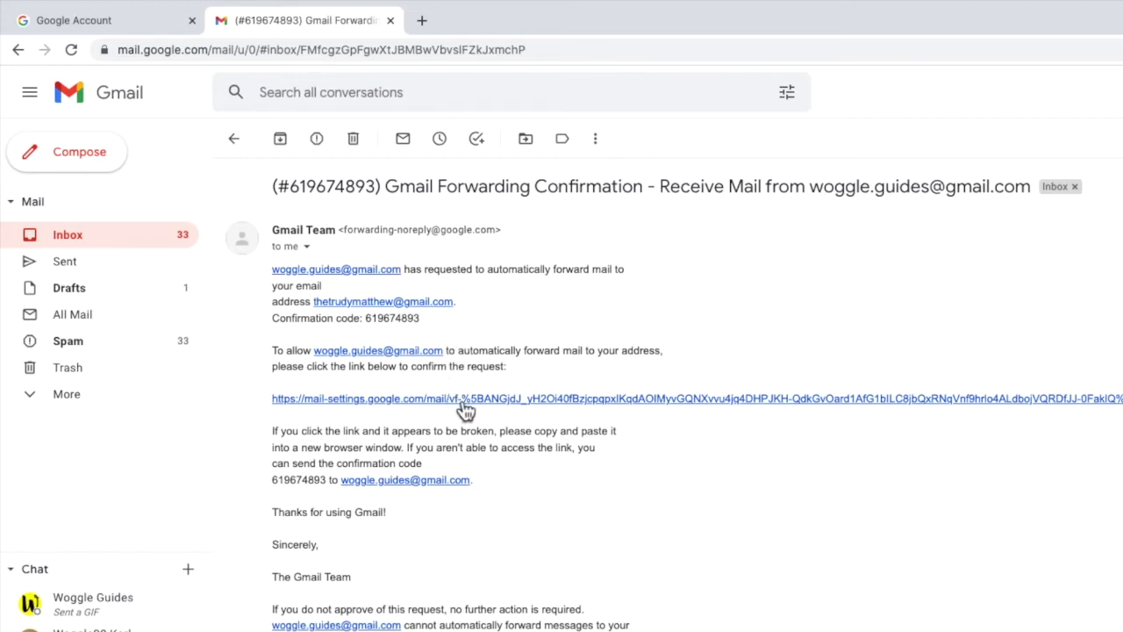
Follow the verification link in the 'Gmail Forwarding Confirmation' email.
{"action": "left_click", "coordinate": [465, 398]}
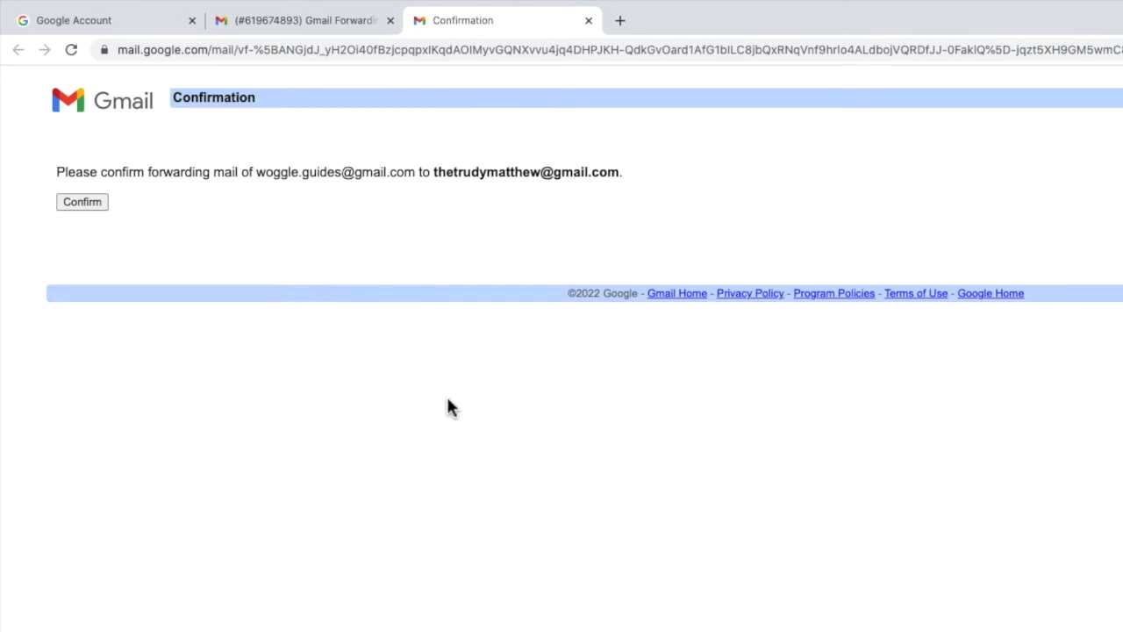
{"action": "mouse_move", "coordinate": [267, 218]}
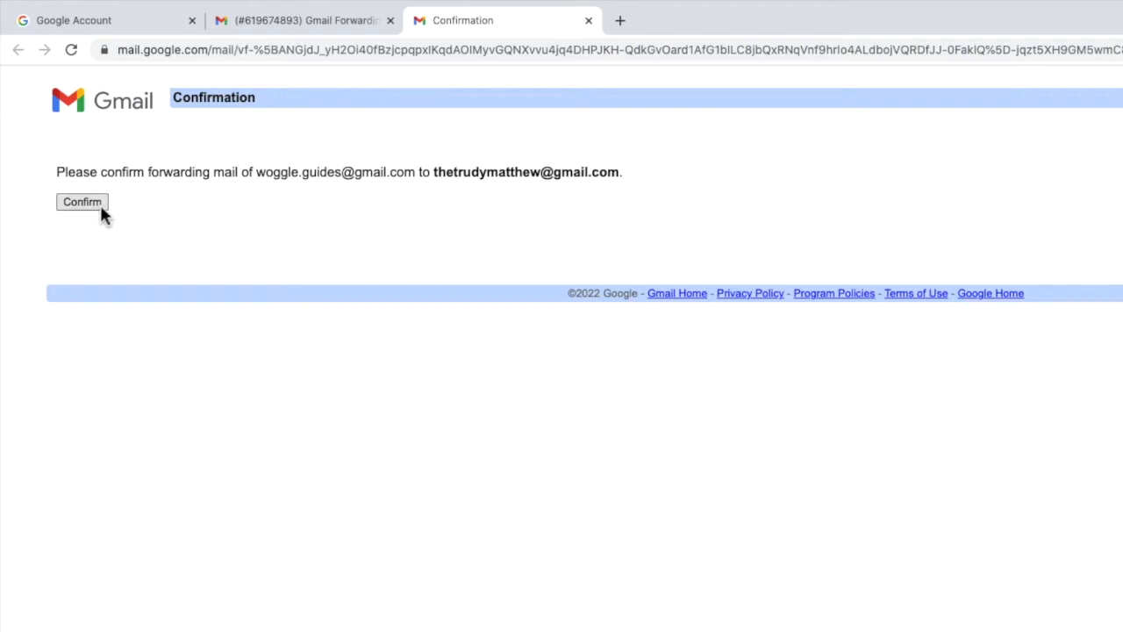
{"action": "left_click", "coordinate": [82, 202]}
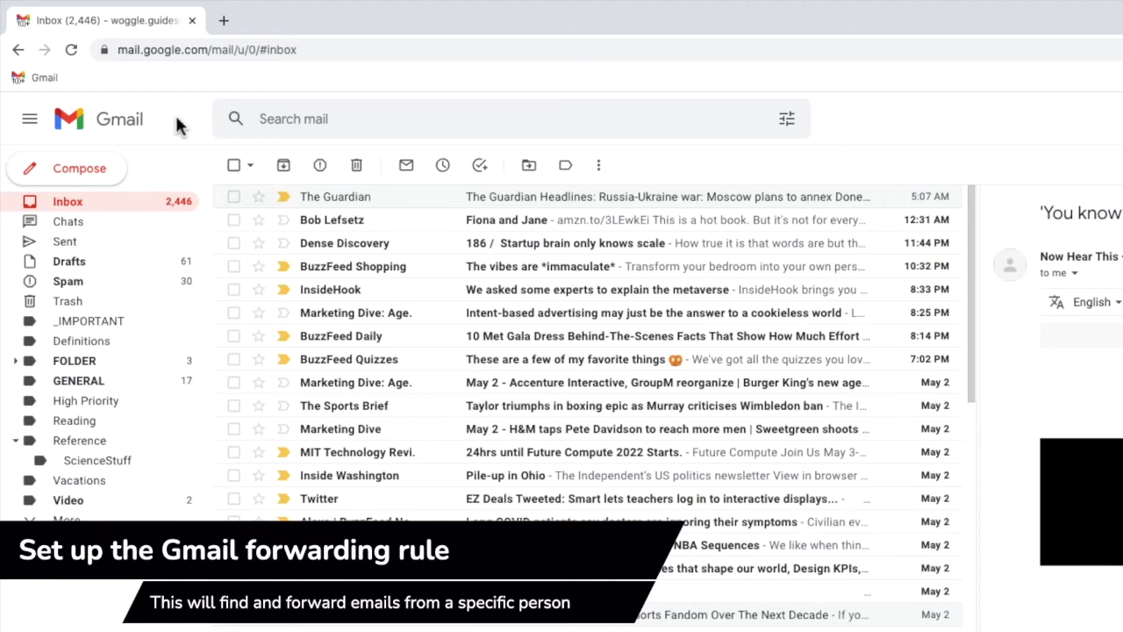
{"action": "mouse_move", "coordinate": [188, 136]}
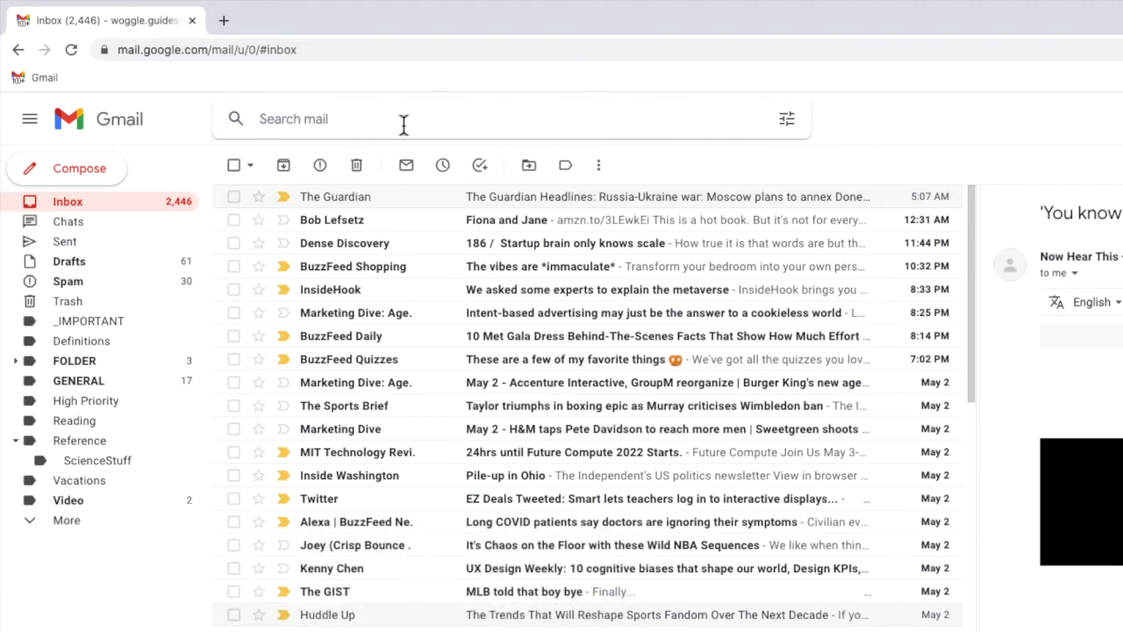
{"action": "mouse_move", "coordinate": [787, 119]}
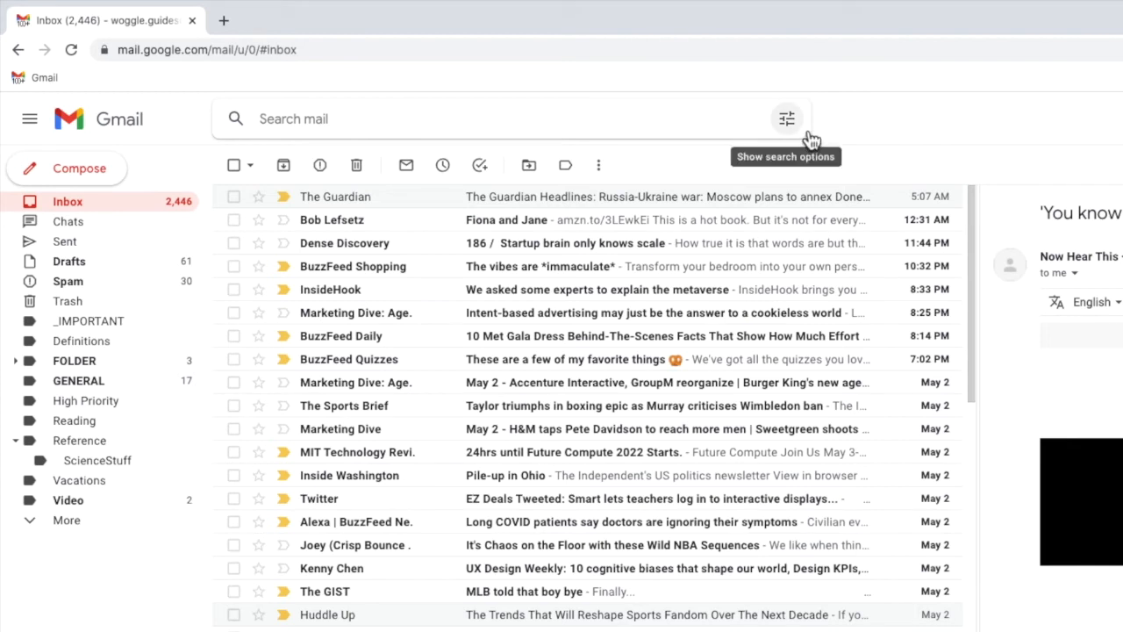
Open the advanced search form using the search bar's options icon.
{"action": "left_click", "coordinate": [787, 119]}
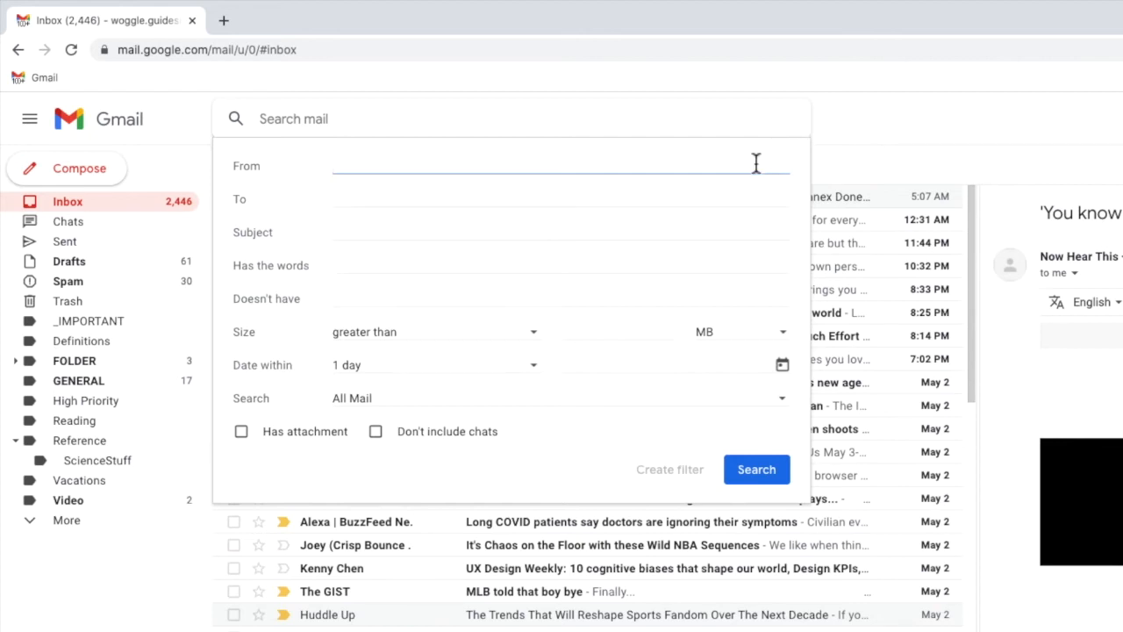
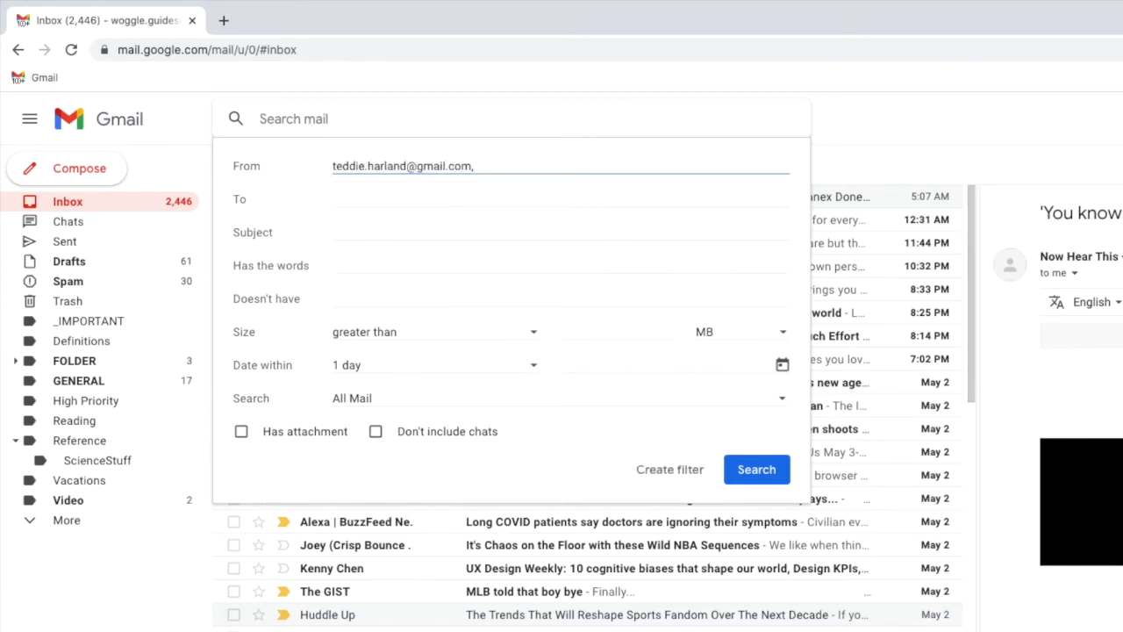
Enter 'teddi' as the From sender and create a filter from it.
{"action": "mouse_move", "coordinate": [639, 491]}
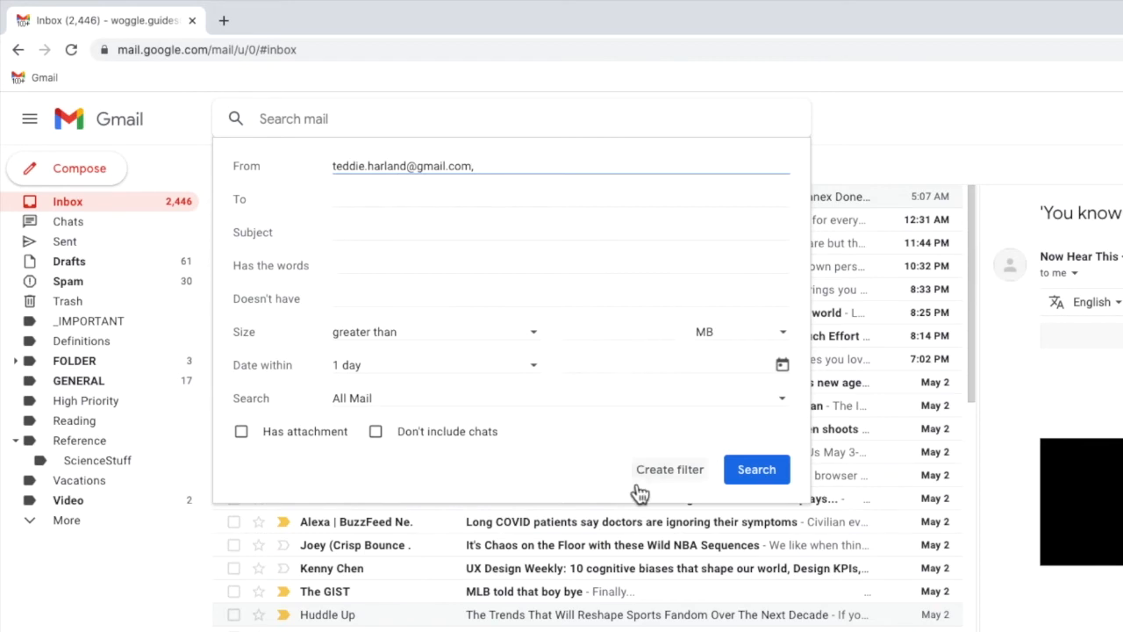
{"action": "mouse_move", "coordinate": [648, 495]}
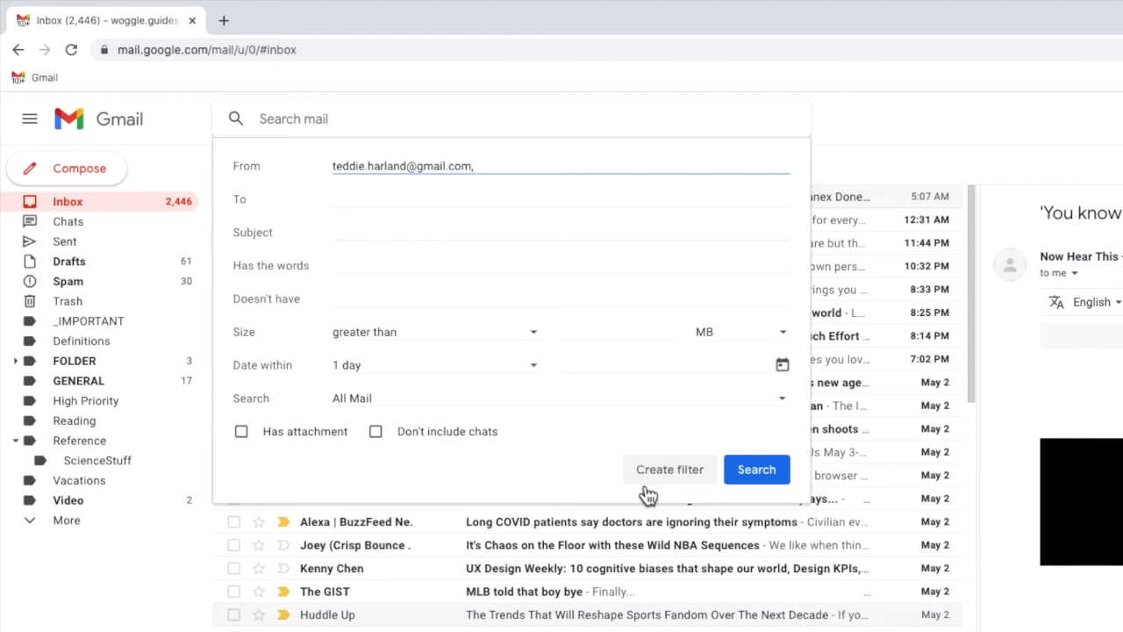
{"action": "left_click", "coordinate": [669, 470]}
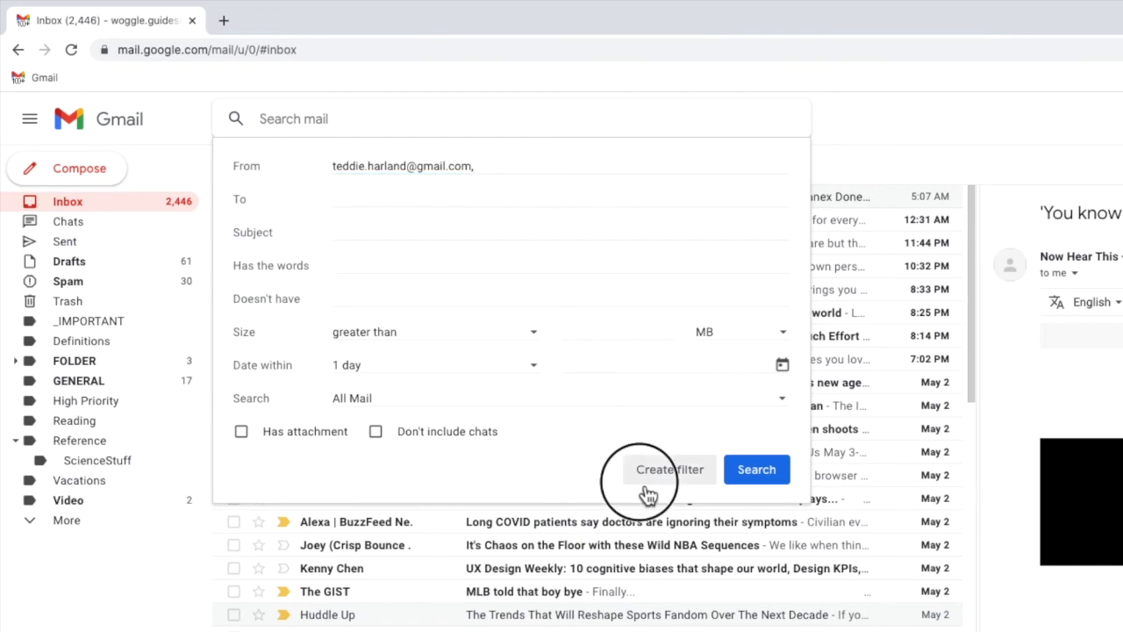
{"action": "left_click", "coordinate": [669, 470]}
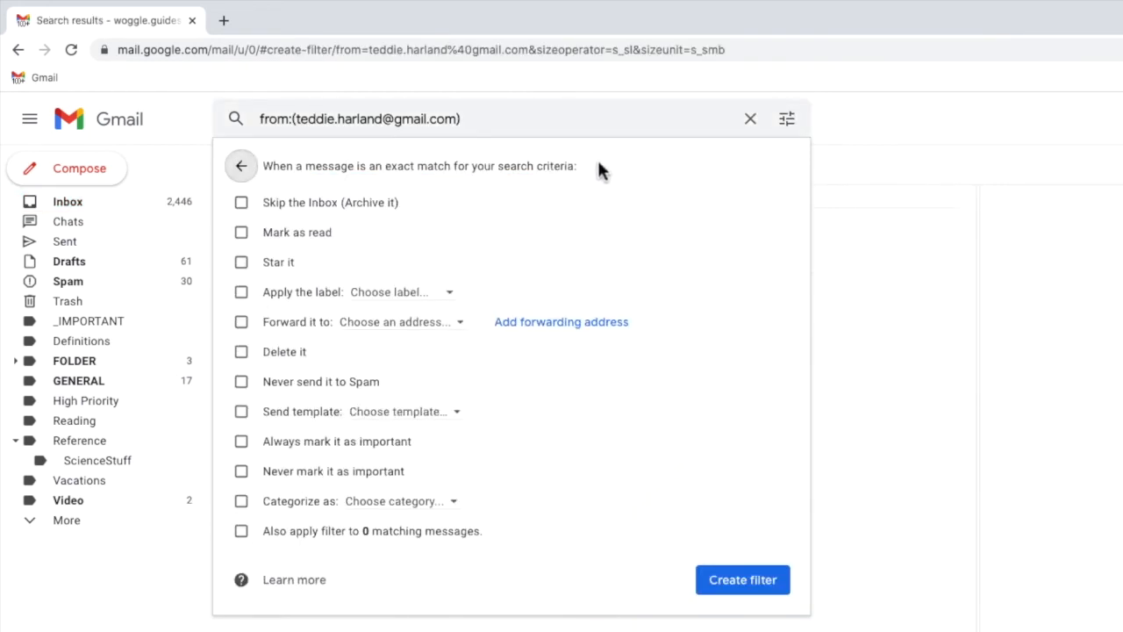
{"action": "mouse_move", "coordinate": [290, 166]}
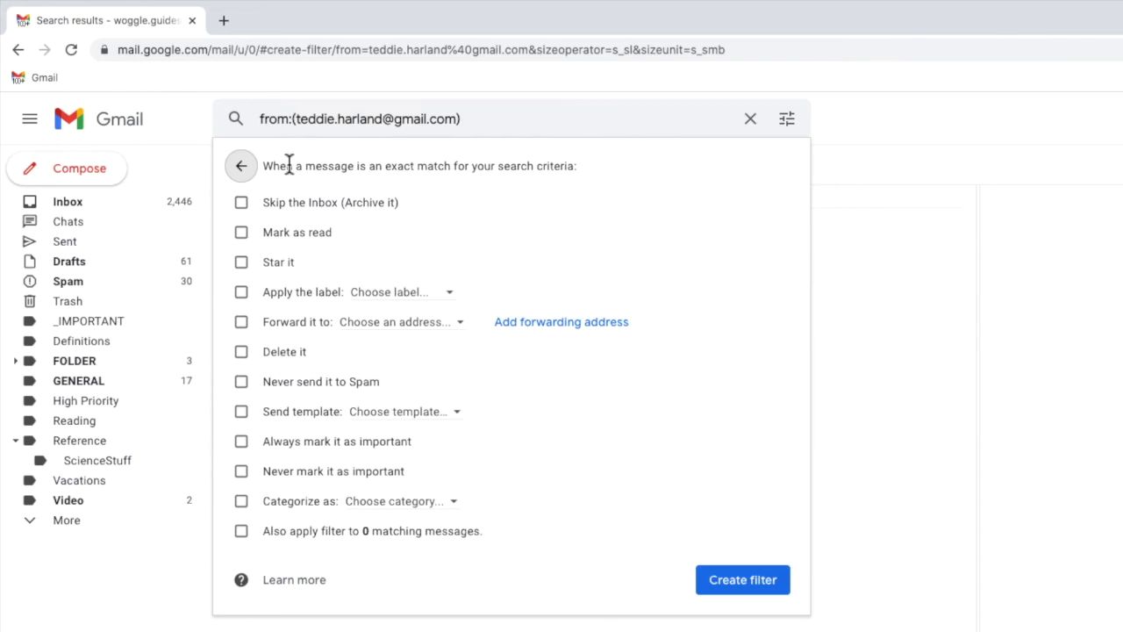
{"action": "mouse_move", "coordinate": [289, 166]}
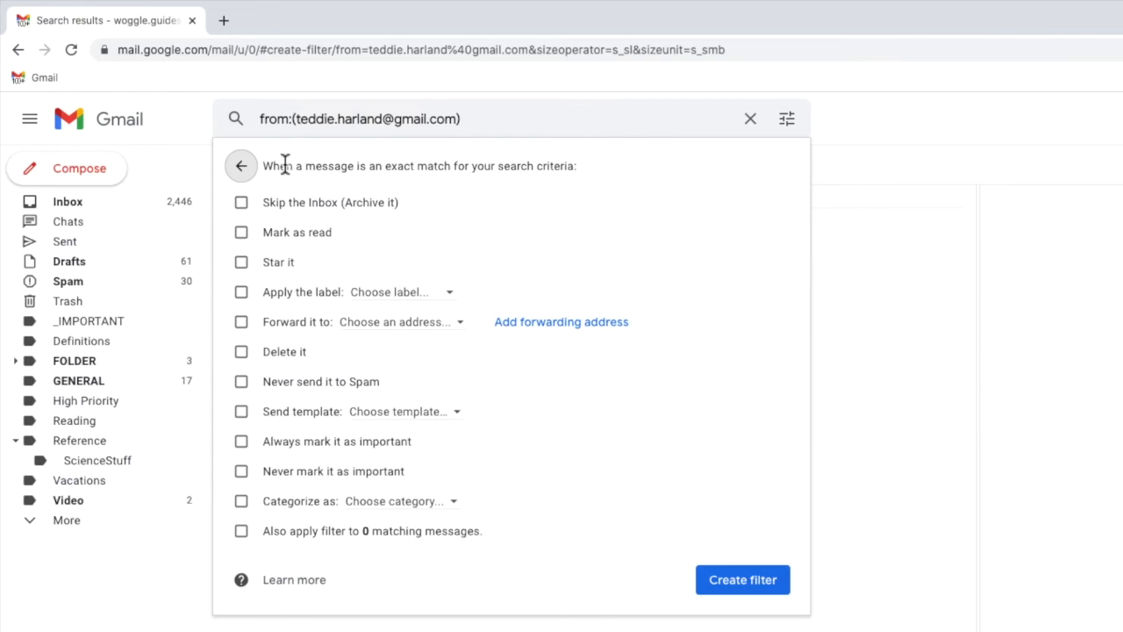
{"action": "mouse_move", "coordinate": [218, 305]}
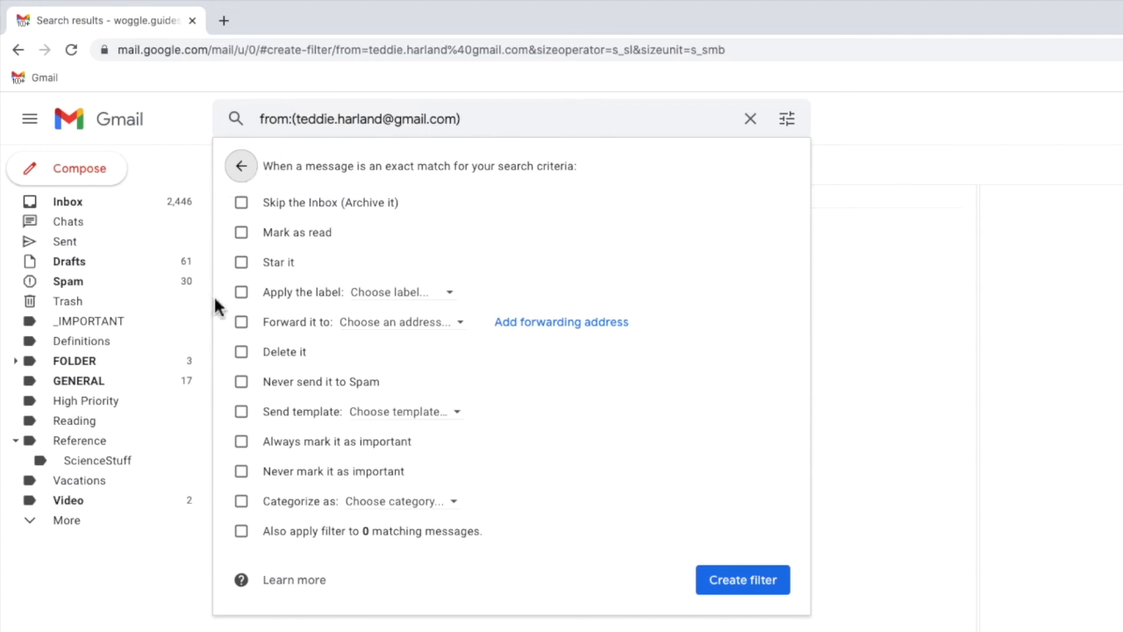
{"action": "mouse_move", "coordinate": [237, 338]}
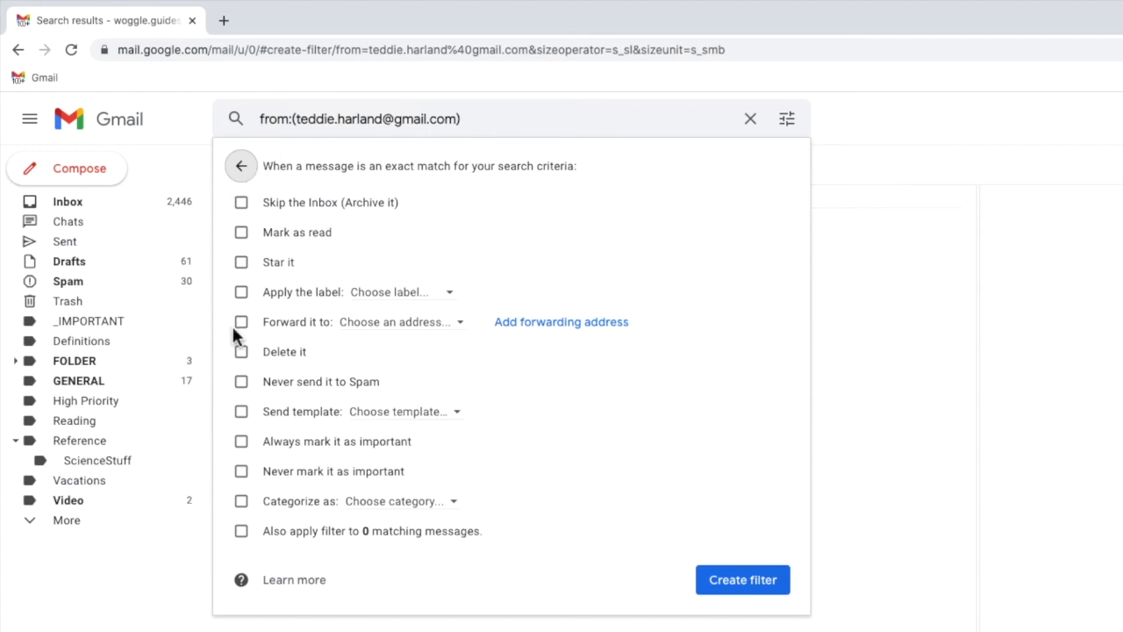
{"action": "left_click", "coordinate": [241, 322]}
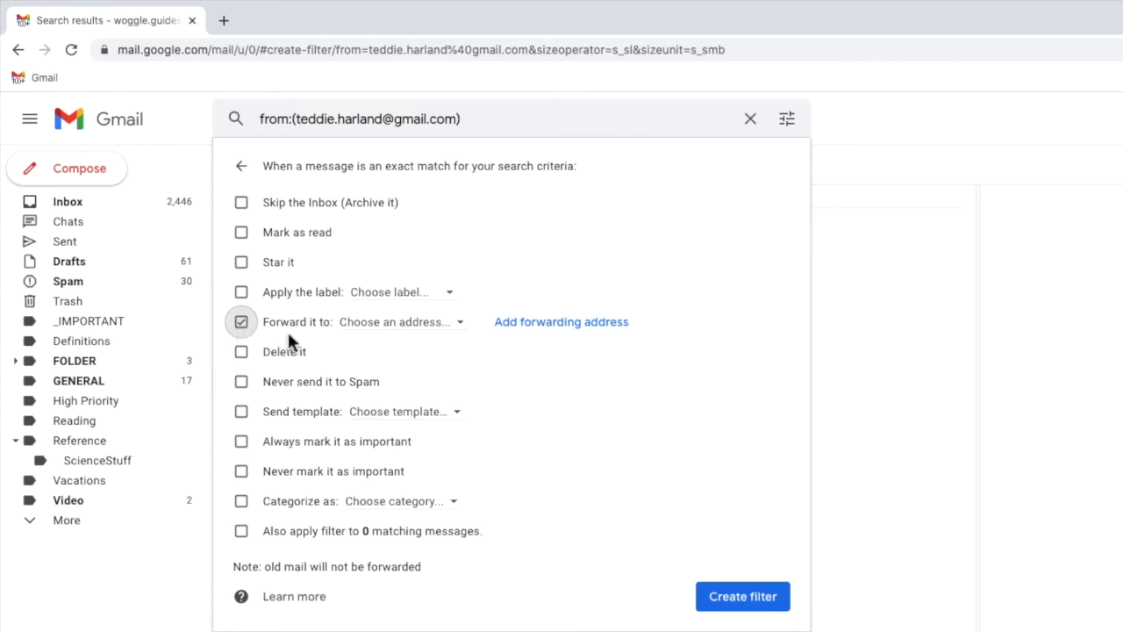
{"action": "left_click", "coordinate": [399, 322]}
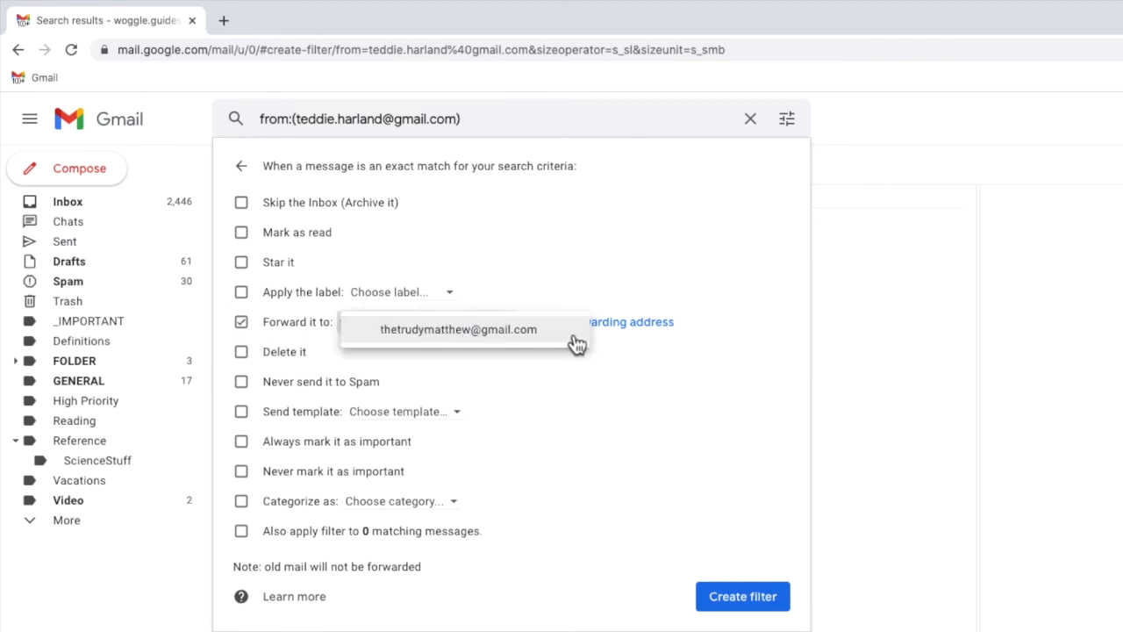
{"action": "left_click", "coordinate": [461, 329]}
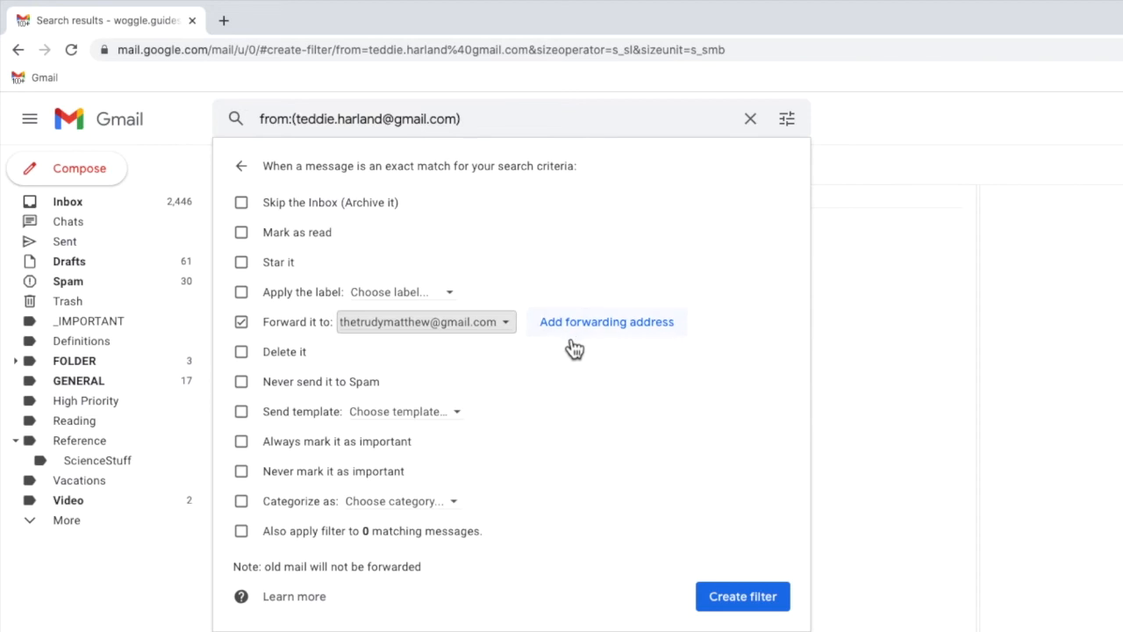
{"action": "mouse_move", "coordinate": [722, 344]}
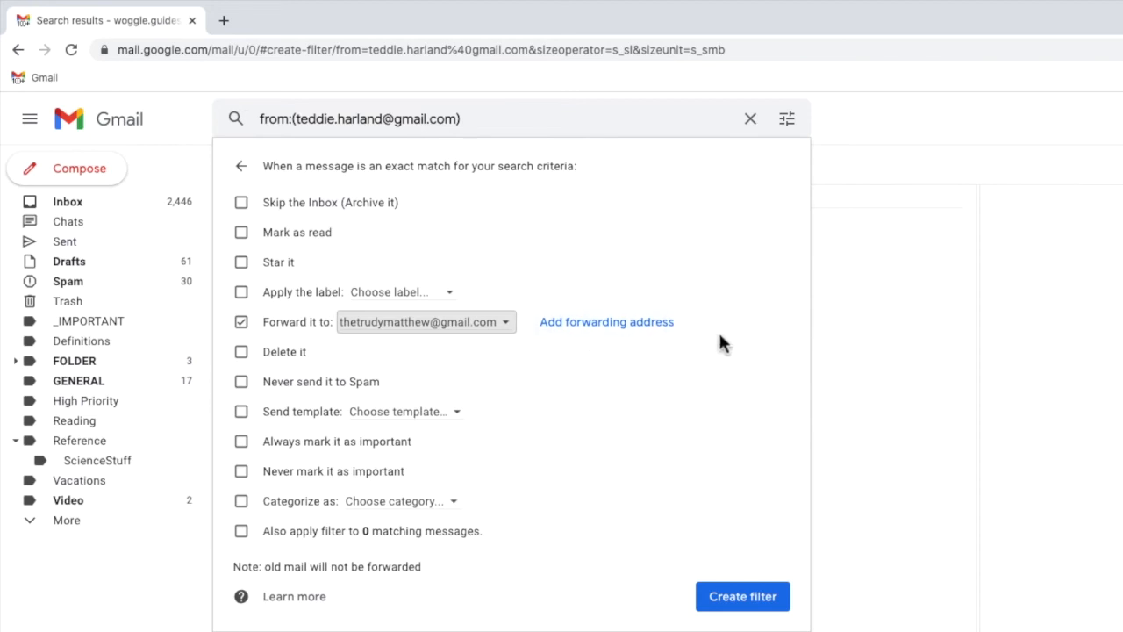
{"action": "mouse_move", "coordinate": [667, 599]}
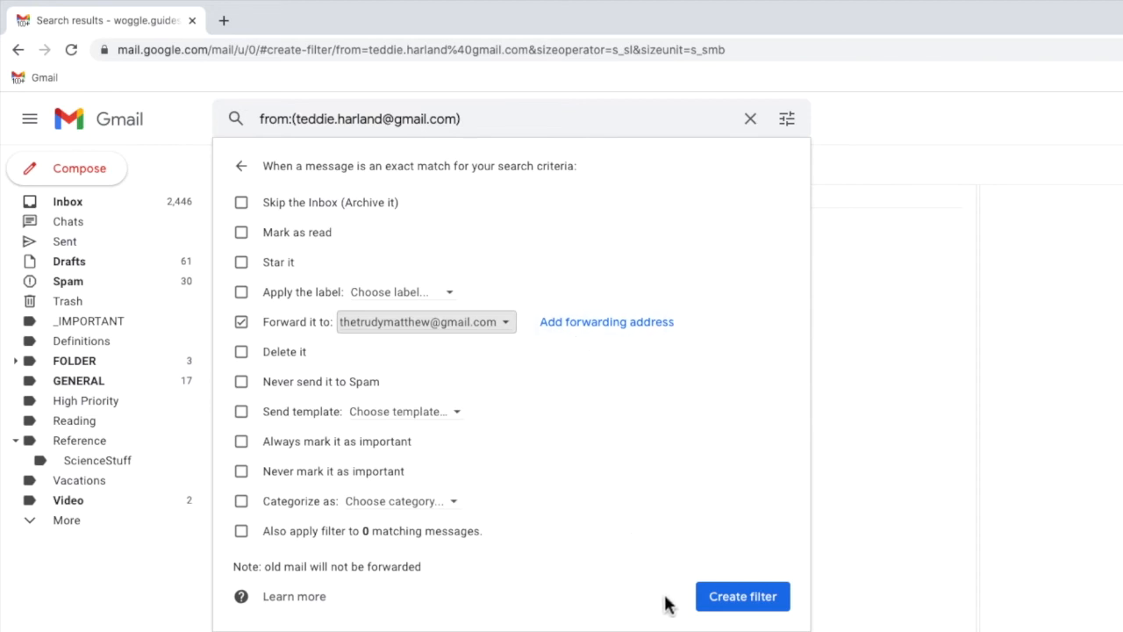